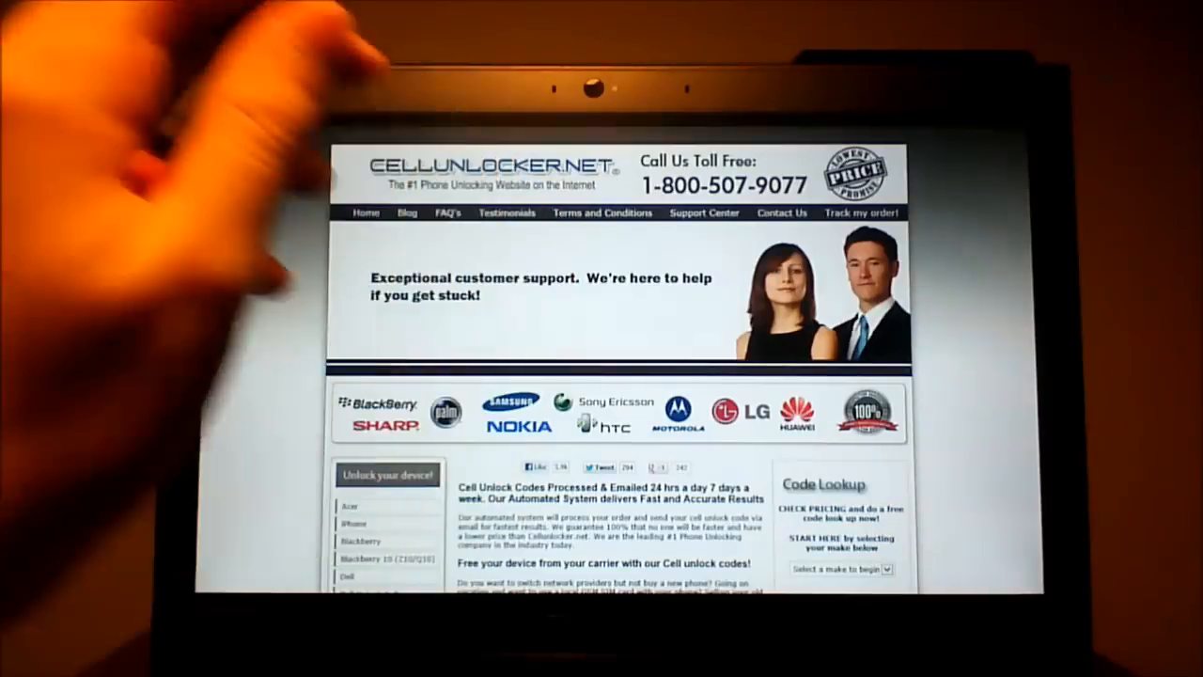
On the Nokia unlock page's Step 1 form, select the Nokia model and the locked carrier network.
scroll("down", 3)
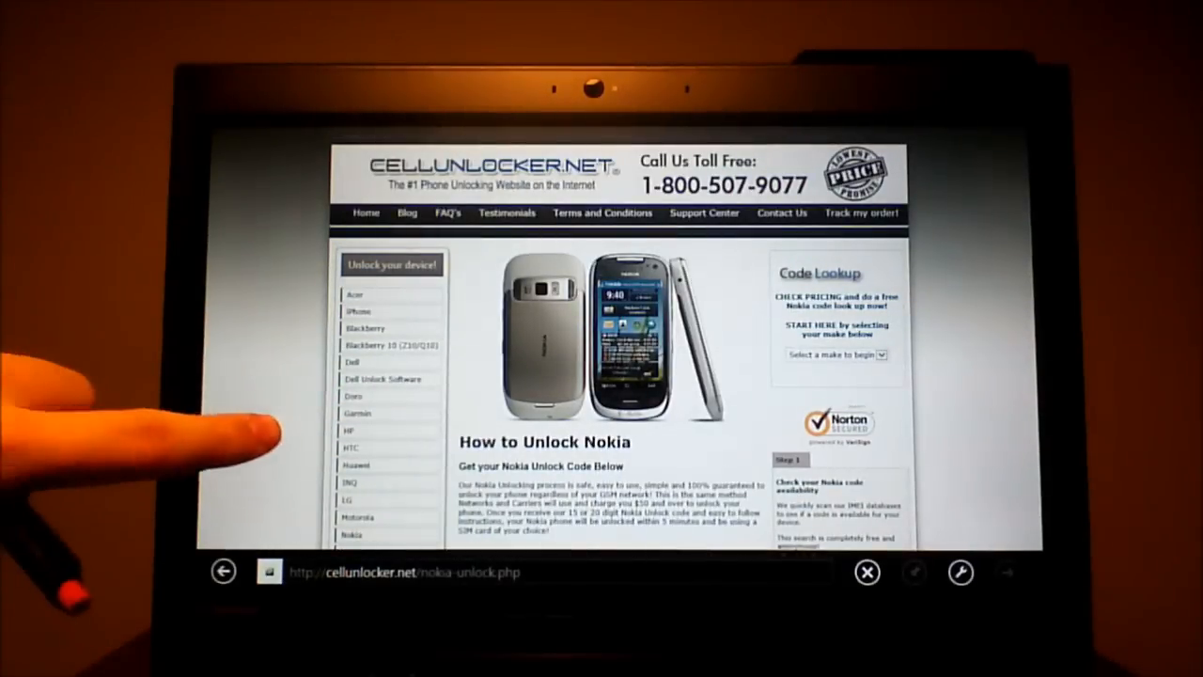
scroll("down", 3)
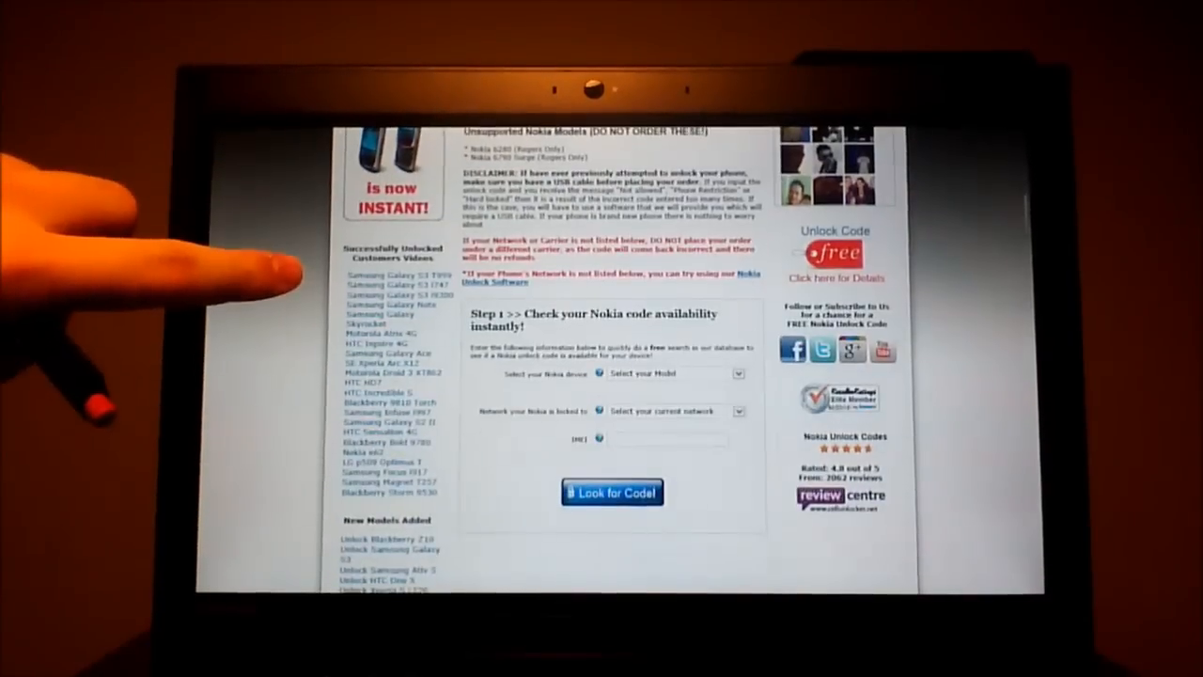
left_click(674, 374)
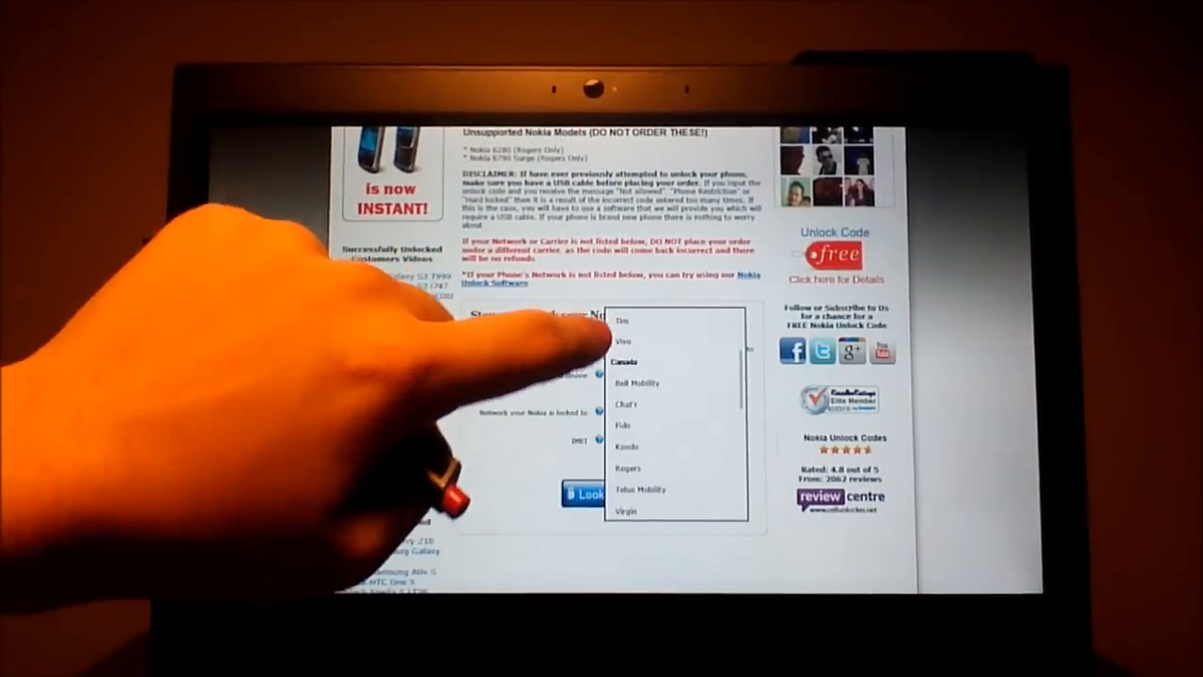
left_click(650, 467)
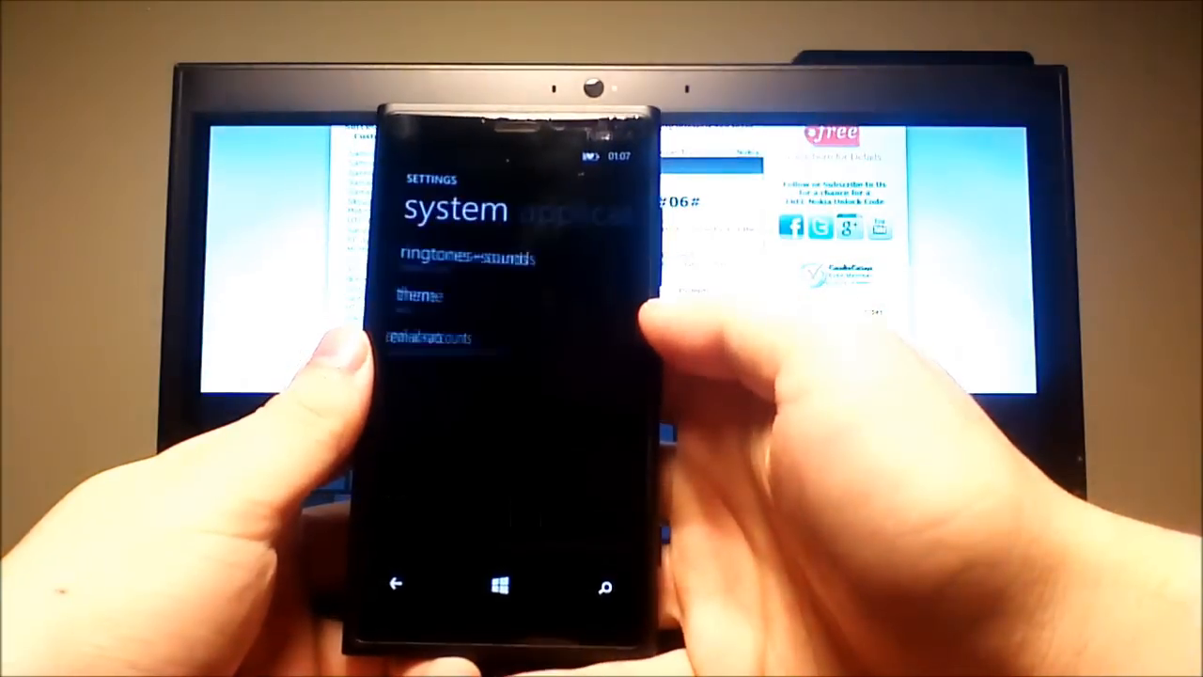
Scroll the phone's system settings and switch the phone to GSM mode.
scroll("down", 3)
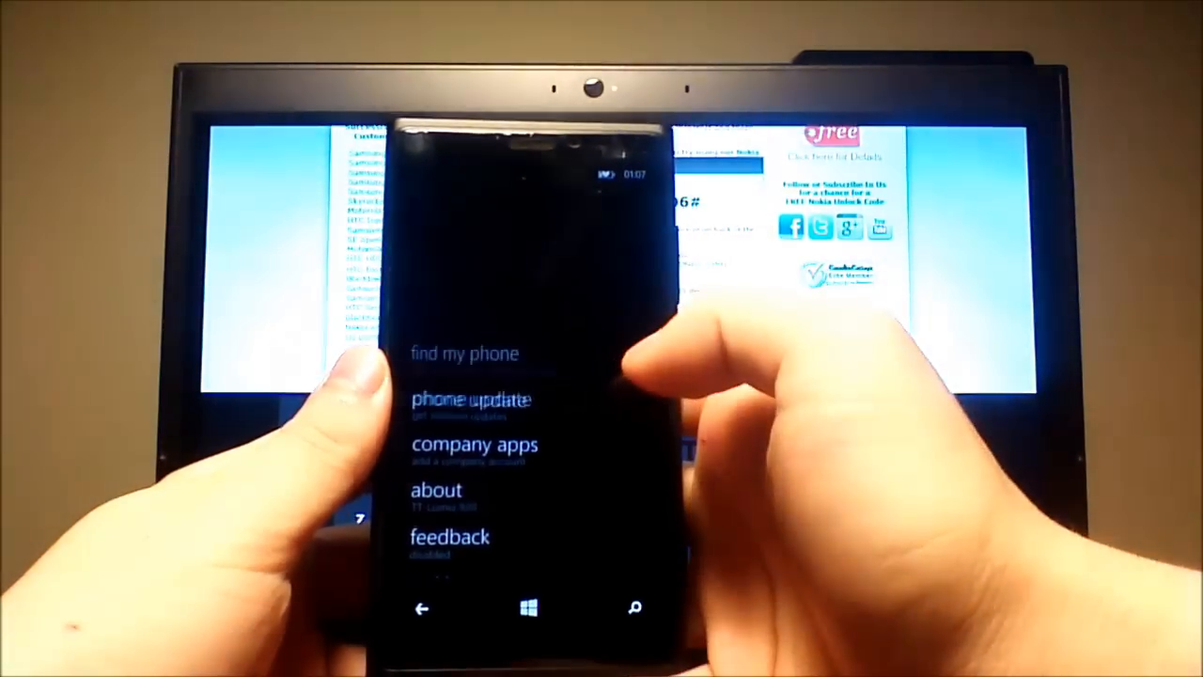
left_click(436, 489)
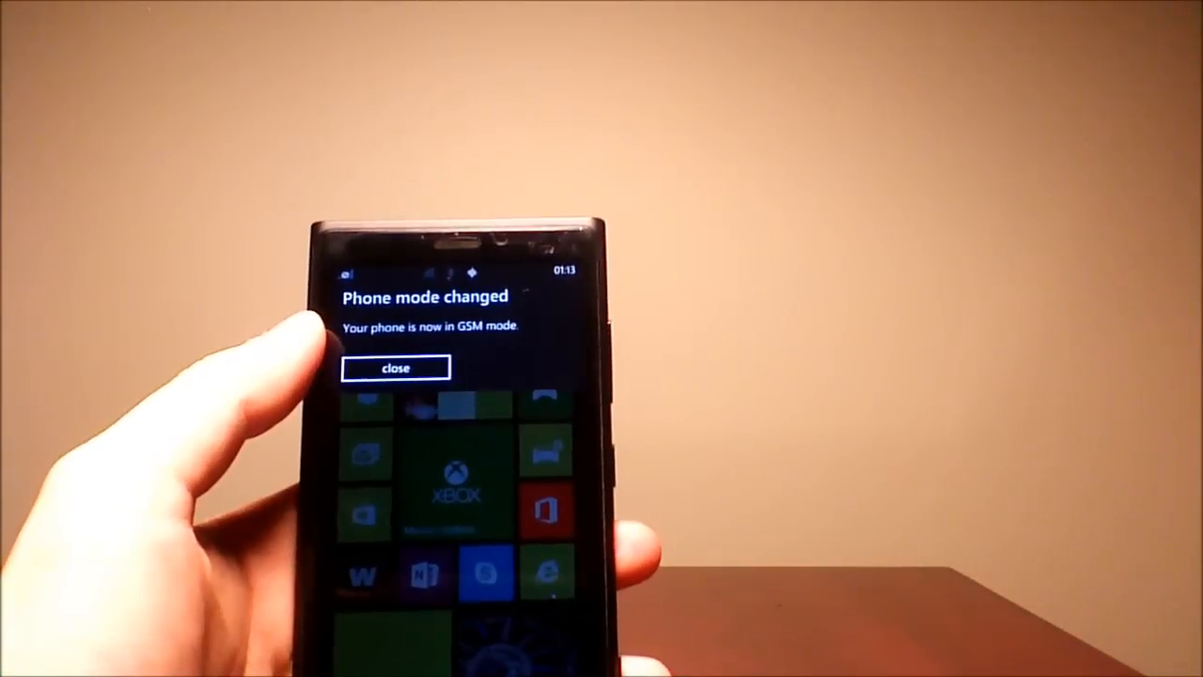
Dismiss the phone-mode notice and key unlock code digits into the SIM network-lock PIN pad.
left_click(395, 367)
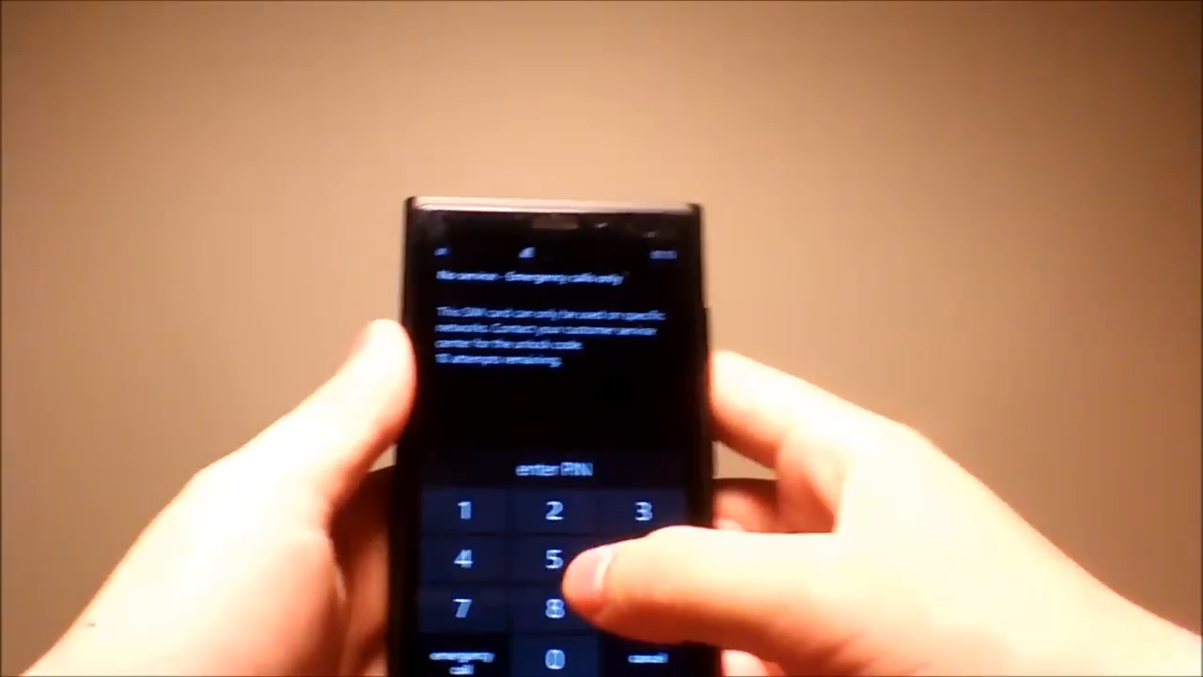
left_click(571, 581)
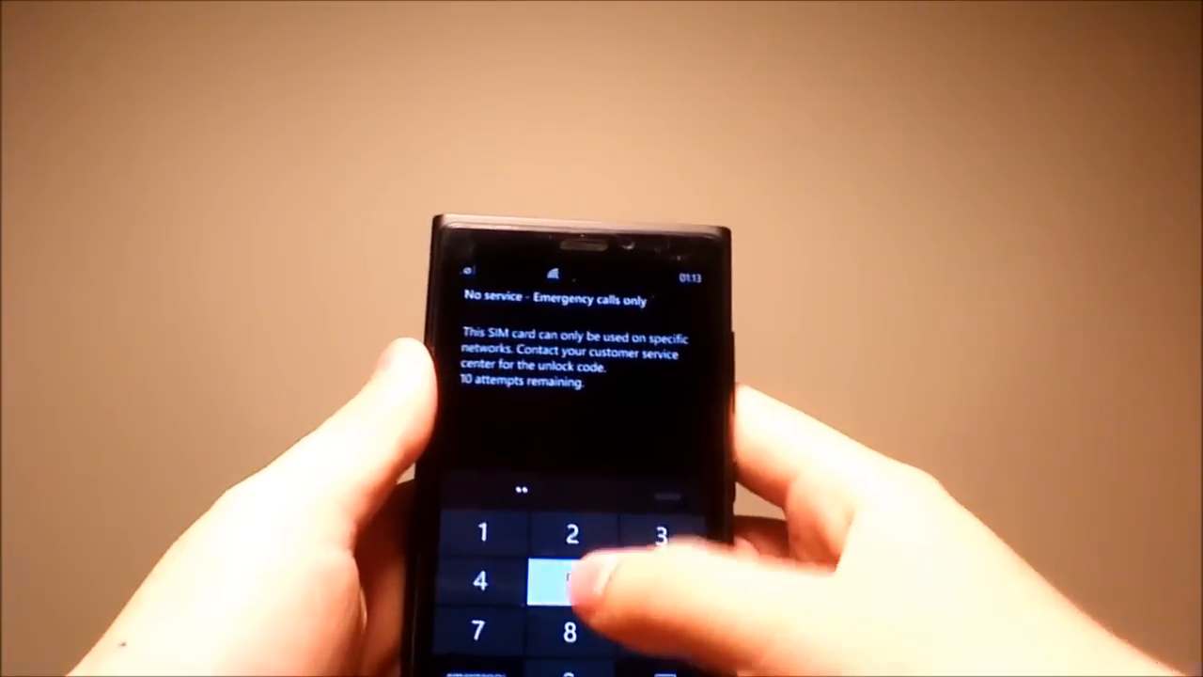
left_click(572, 582)
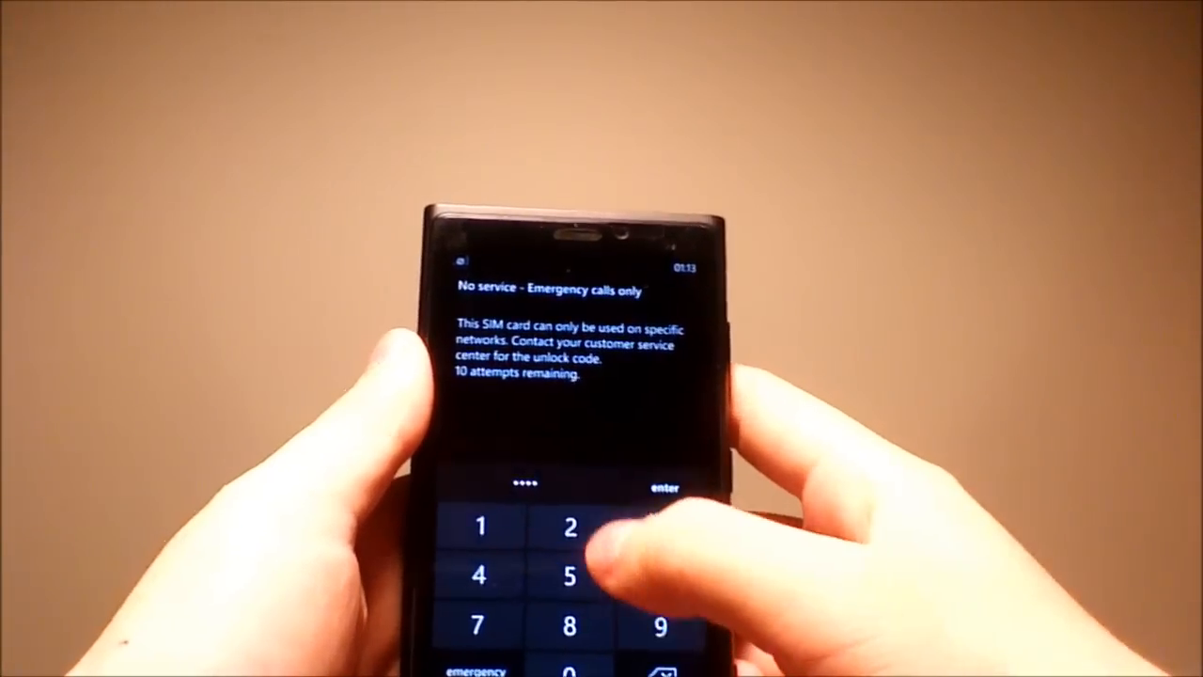